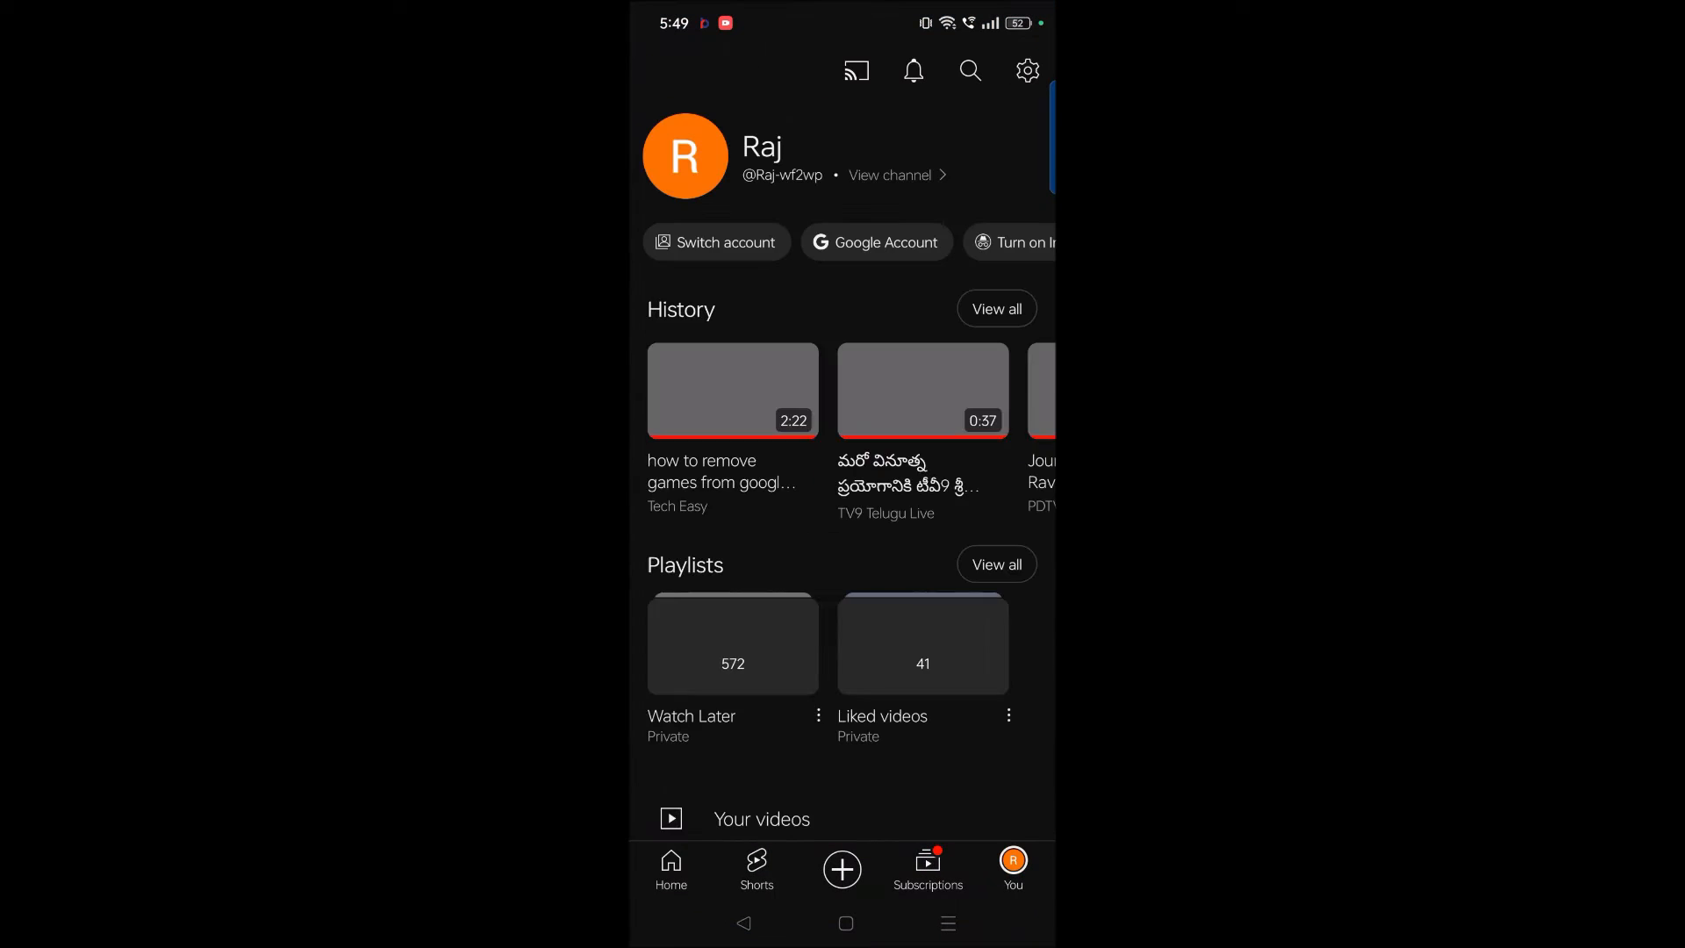
Pull down the notification shade and quick settings over YouTube's account page
click(732, 390)
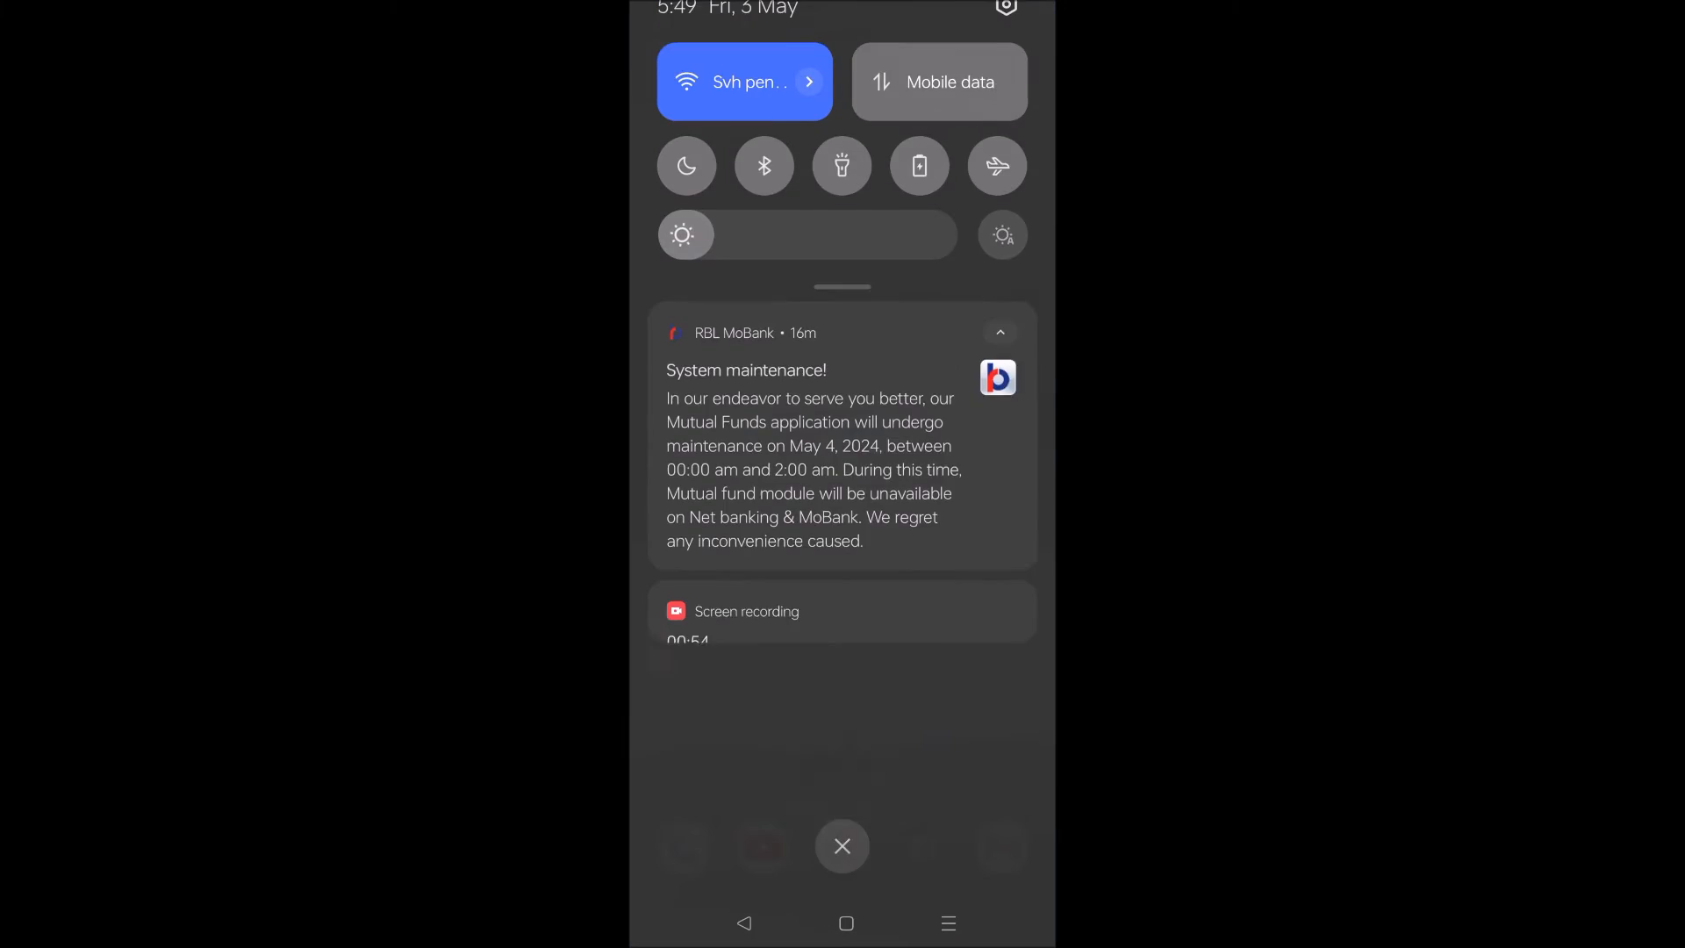
Open Settings from the quick settings gear and go to the Google page
click(843, 846)
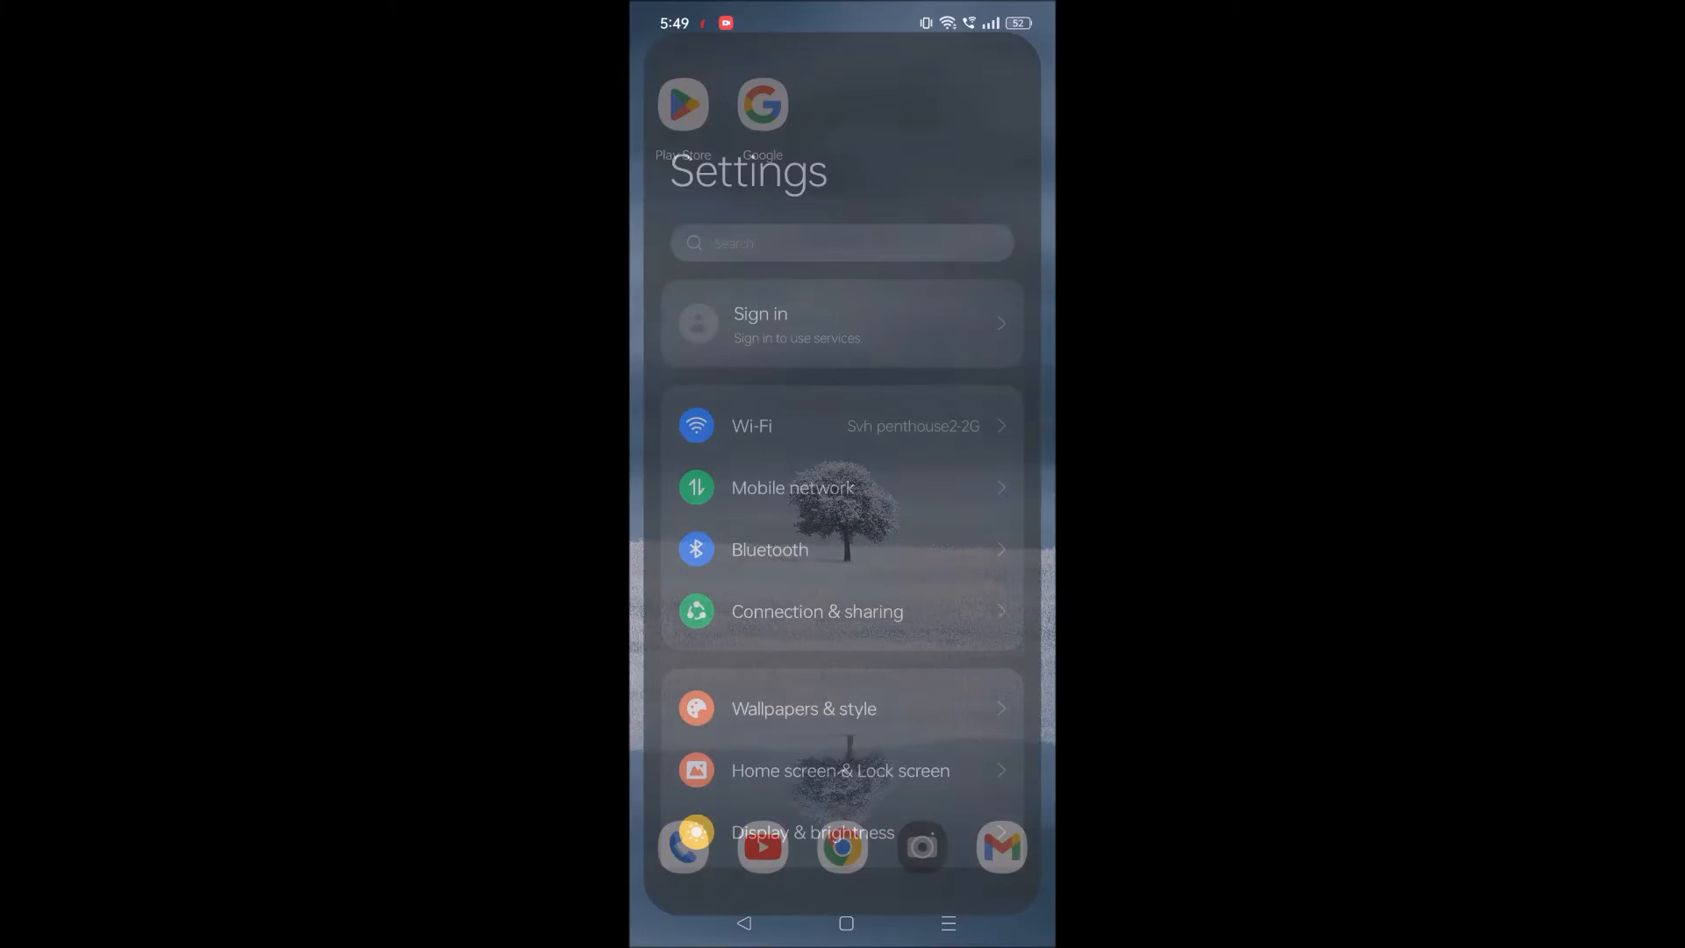
scroll(down, 3)
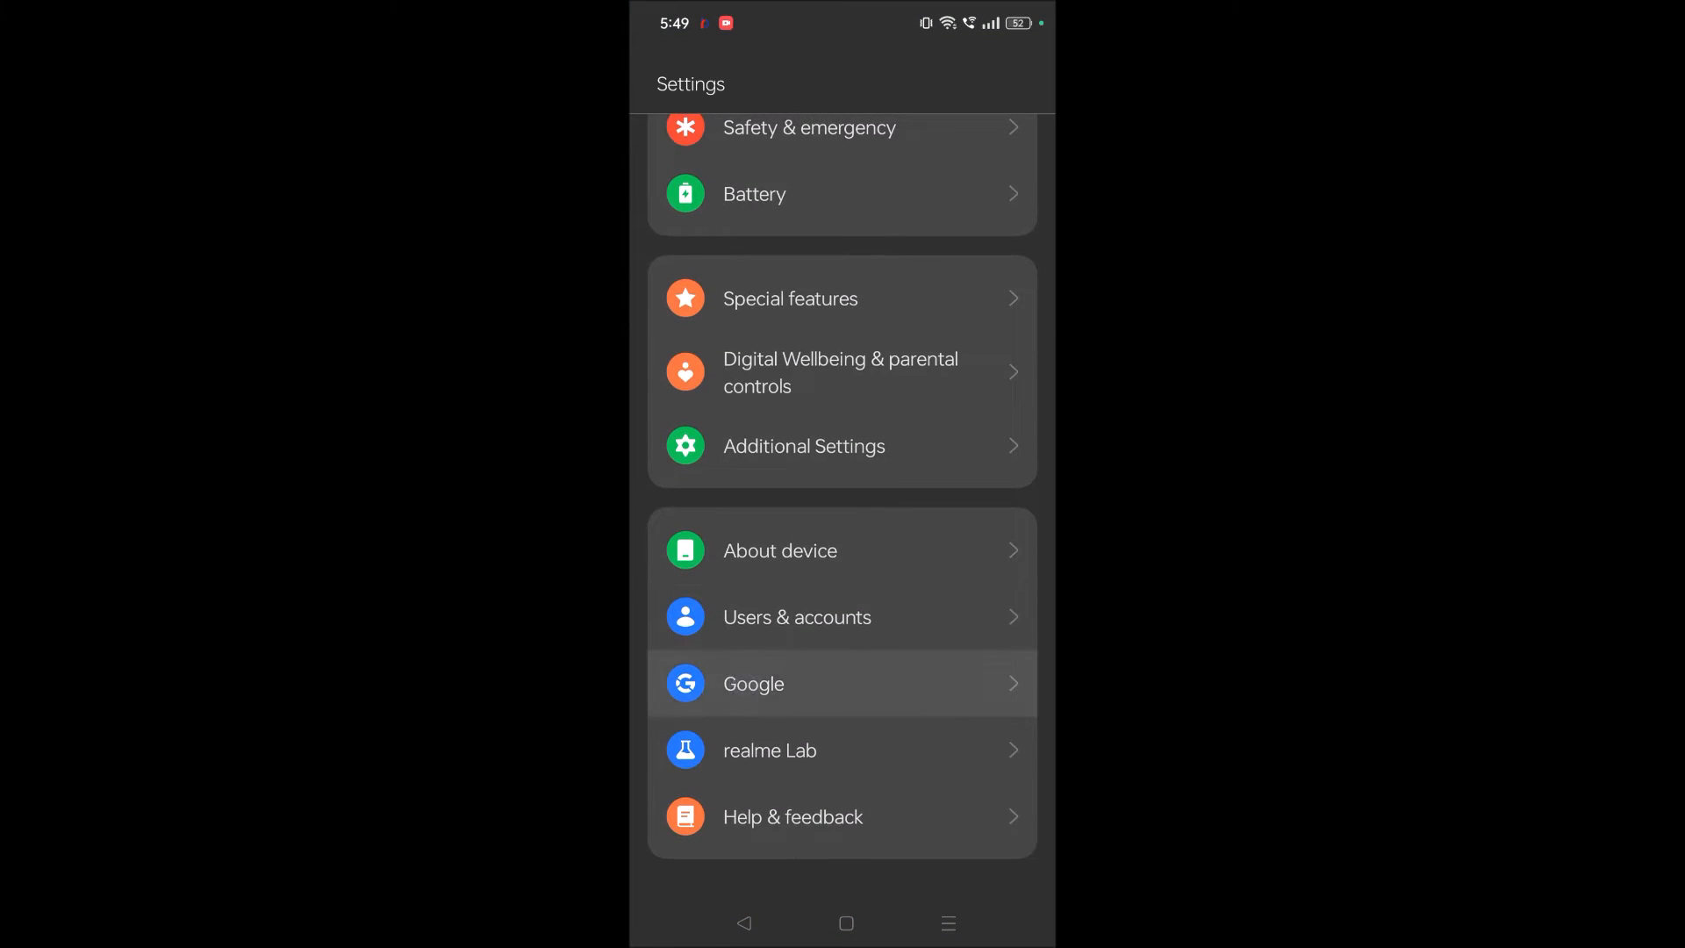
click(753, 684)
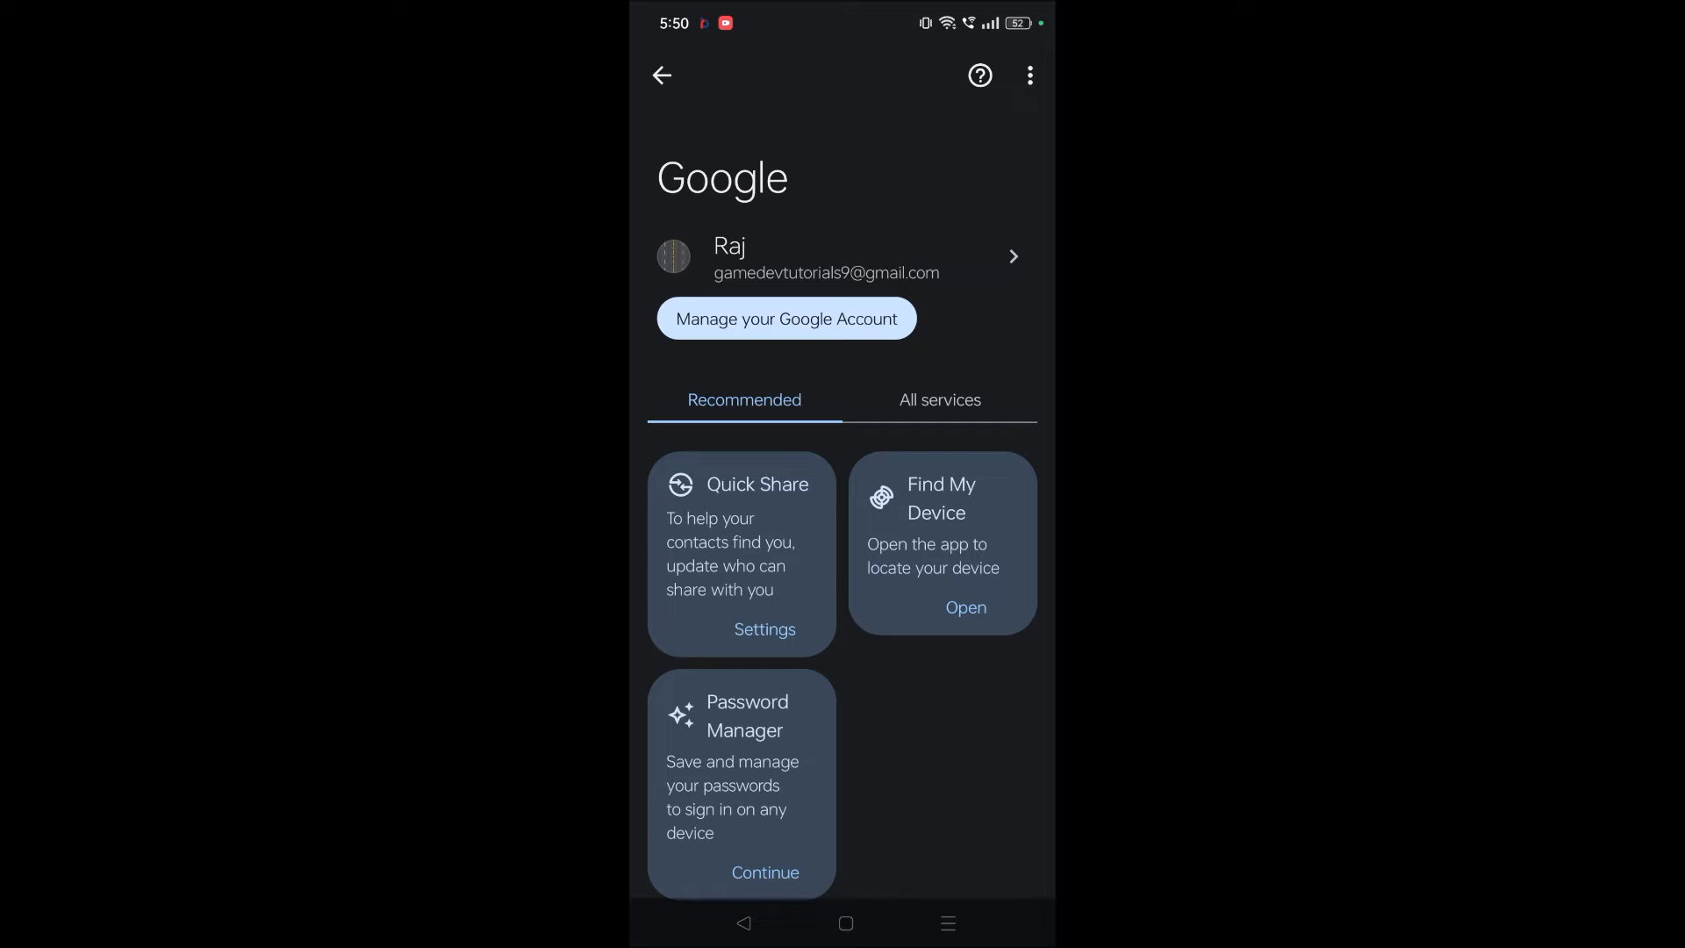
Under All services, open Connected apps to list the four third-party apps
click(939, 401)
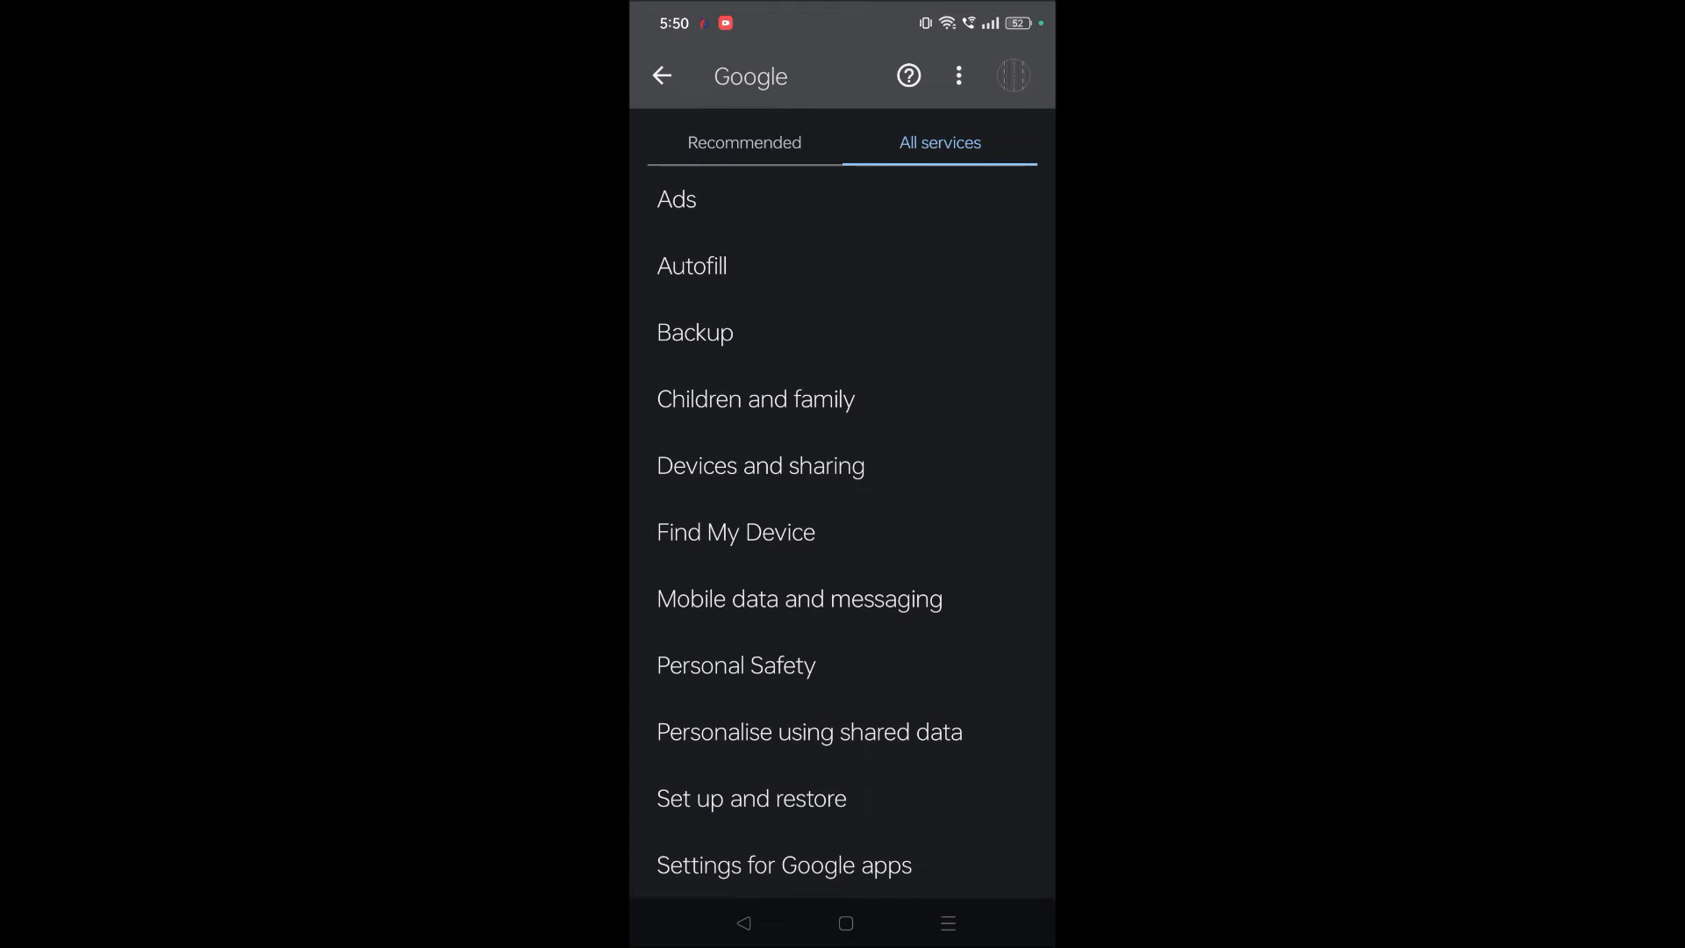
click(784, 866)
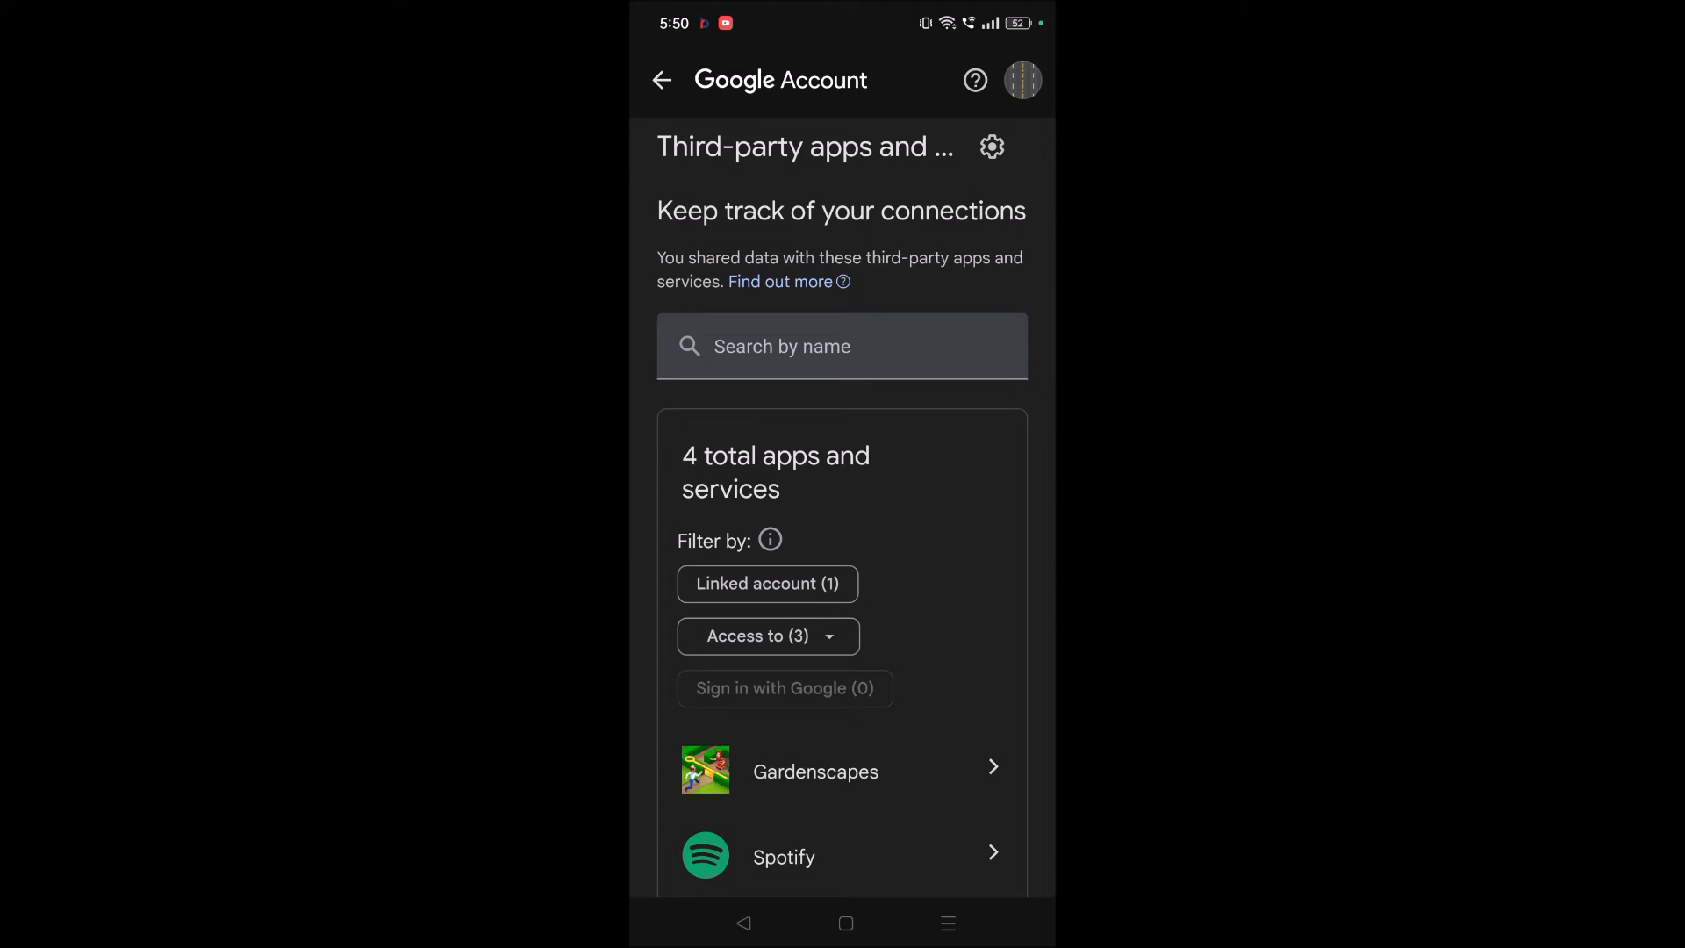
Open Gardenscapes' connection details from the third-party apps list
click(684, 624)
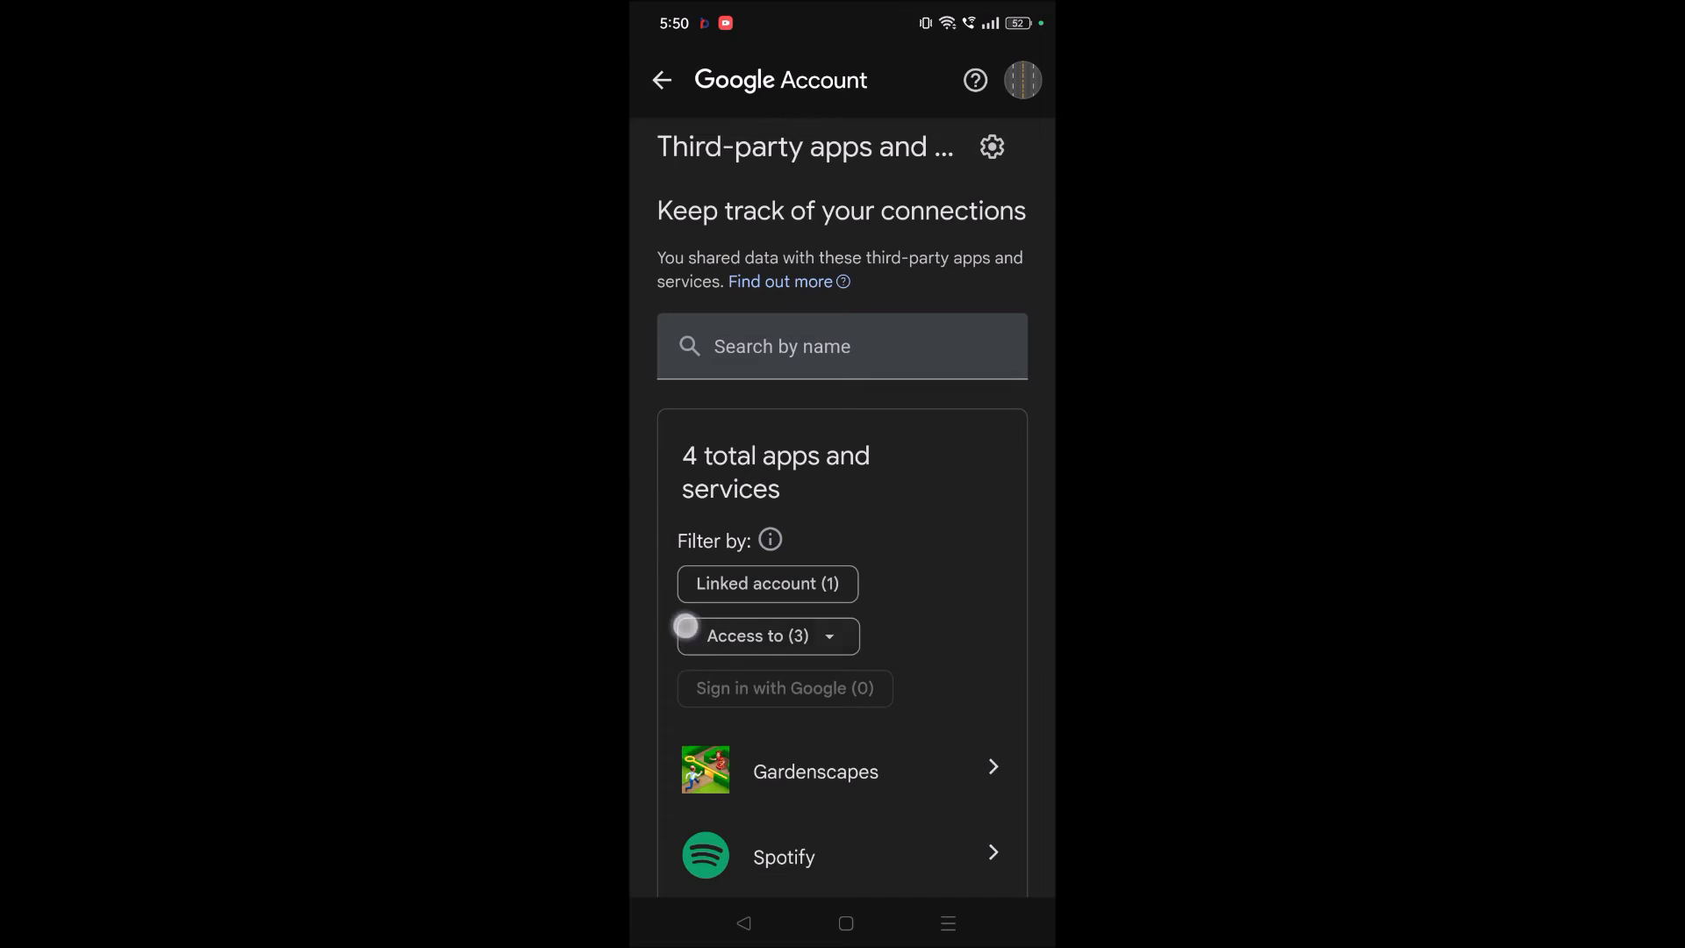
scroll(down, 3)
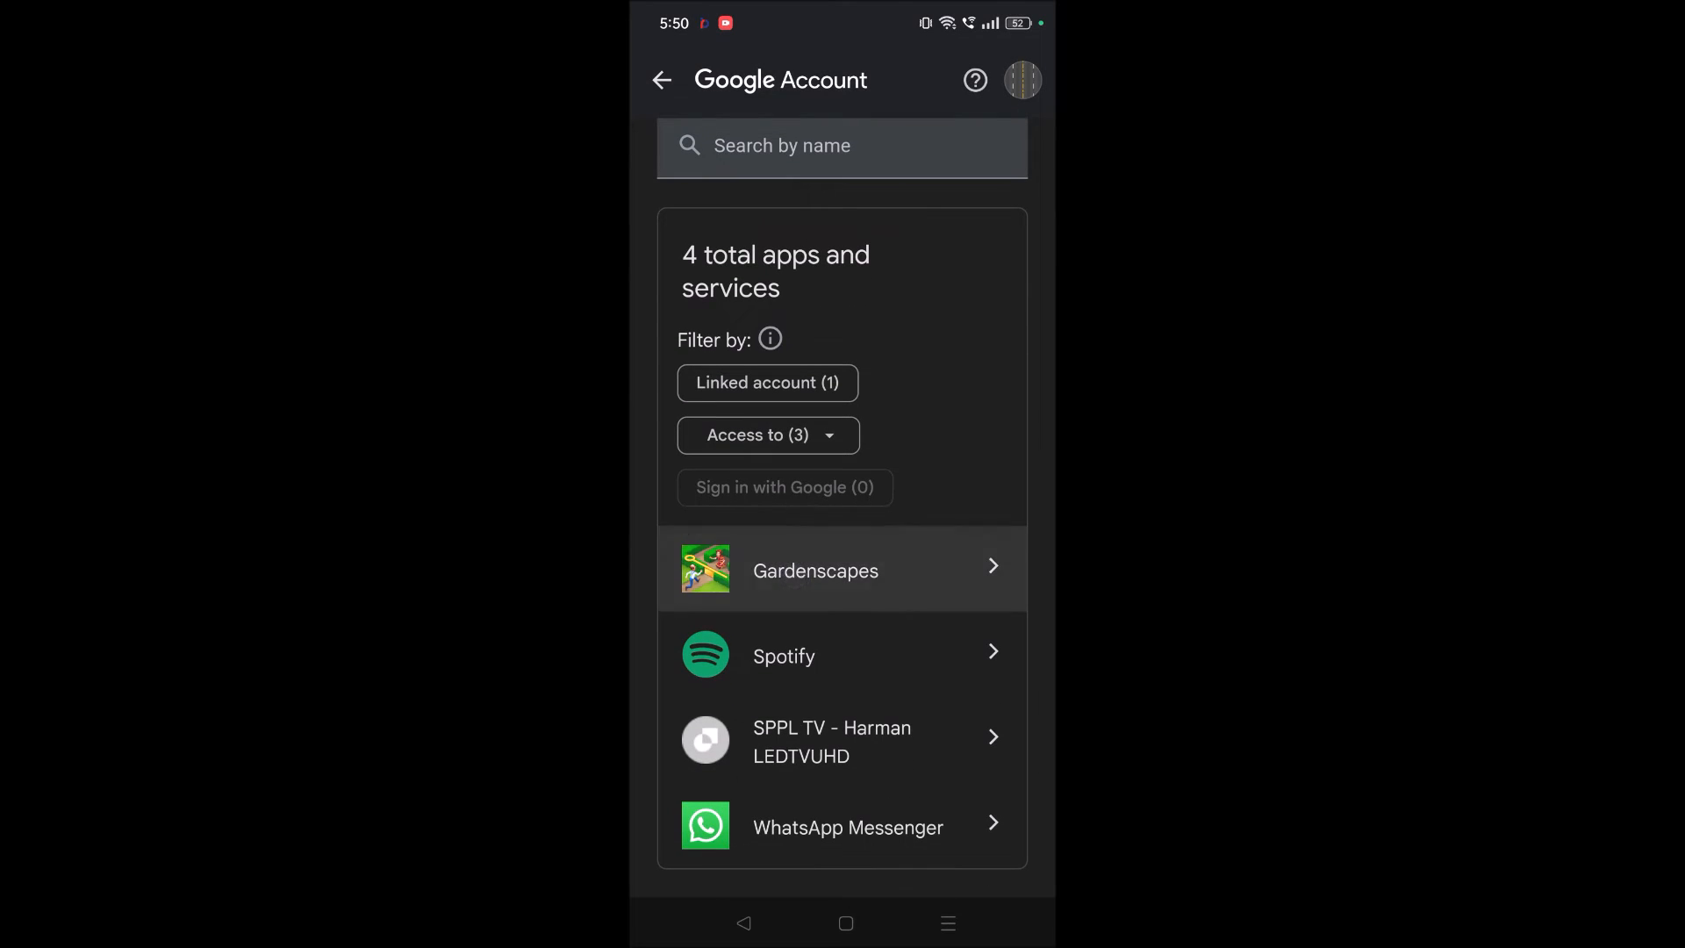
click(841, 569)
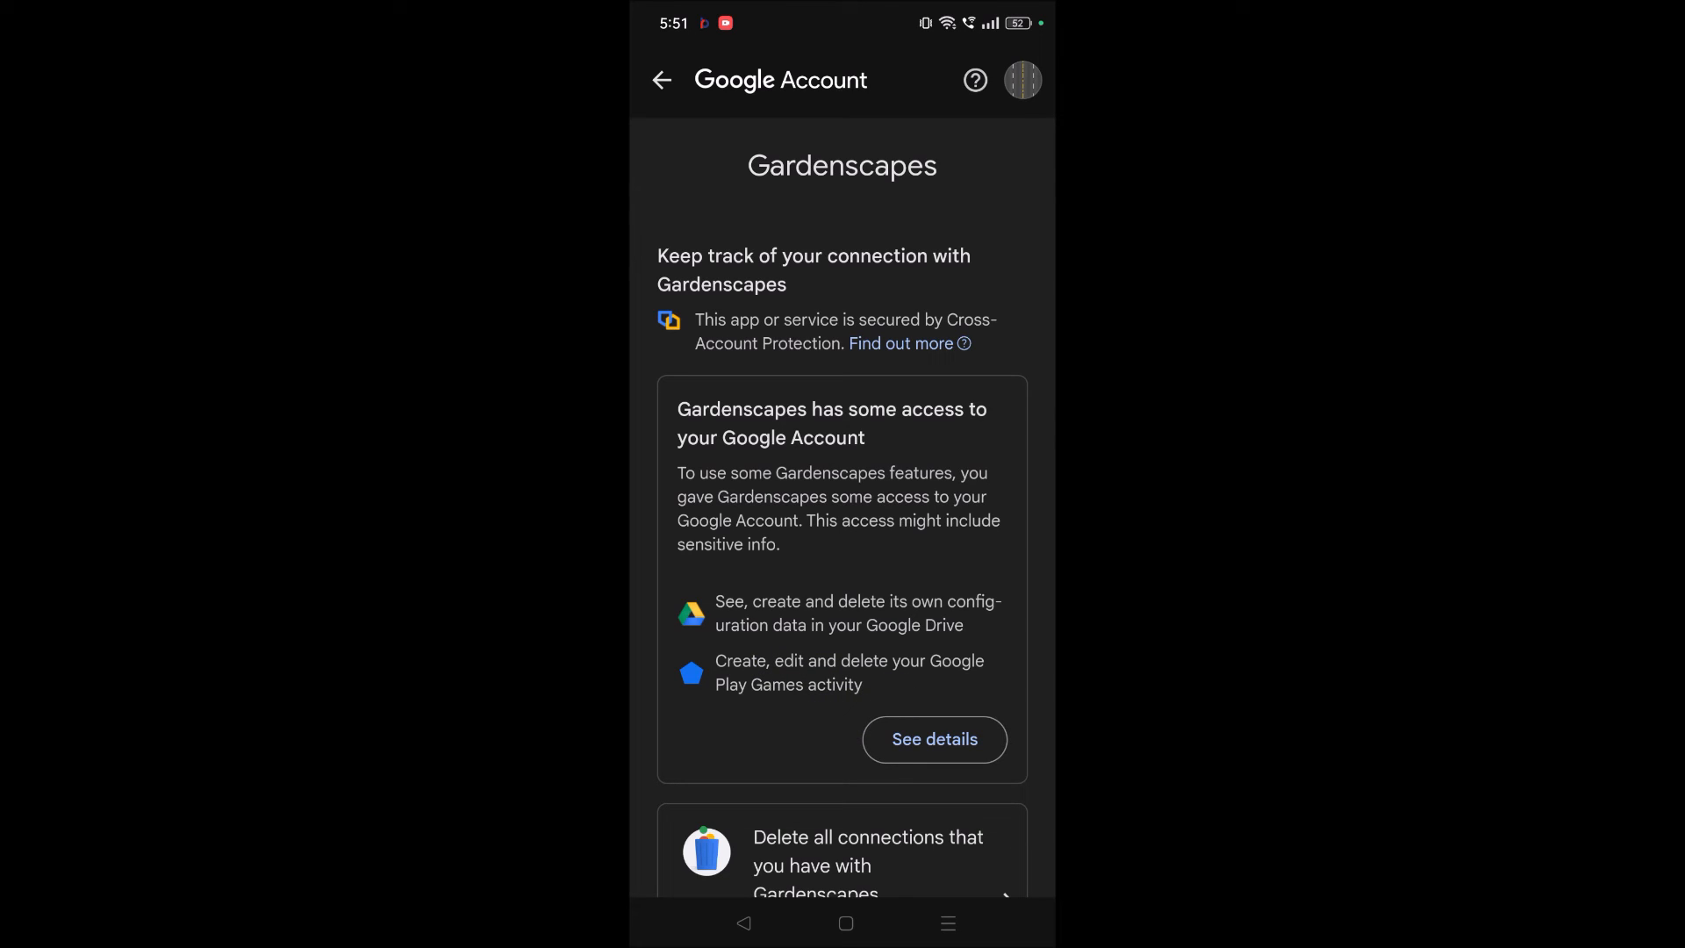
Delete all connections with Gardenscapes and confirm the deletion
scroll(down, 3)
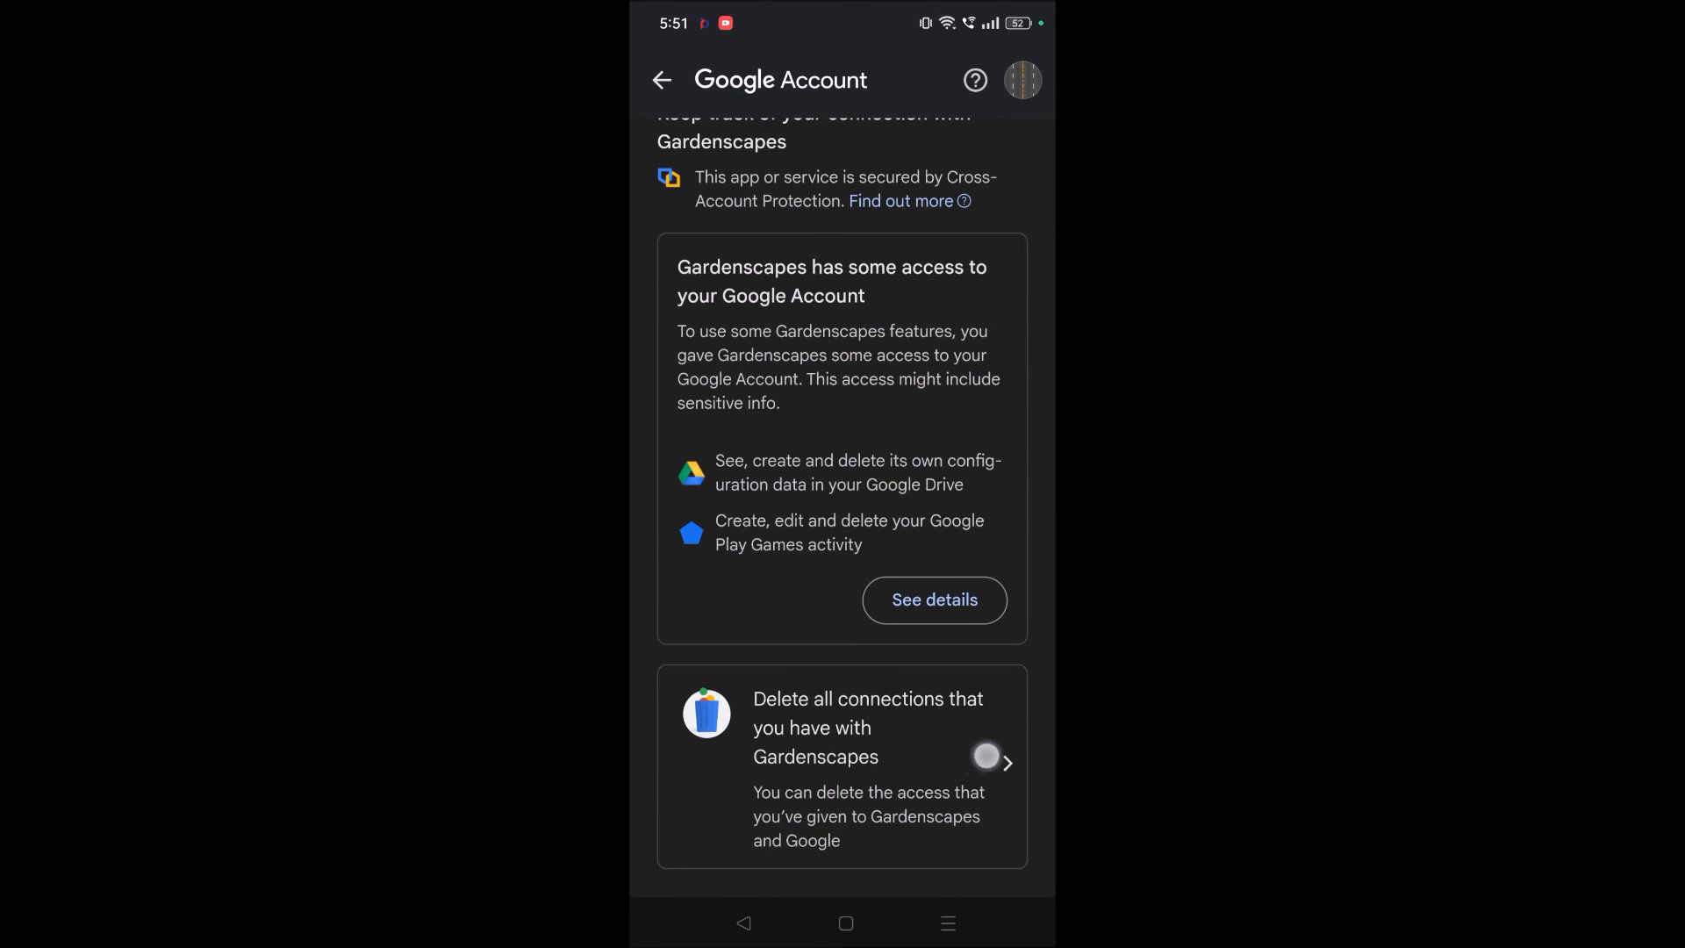
click(842, 769)
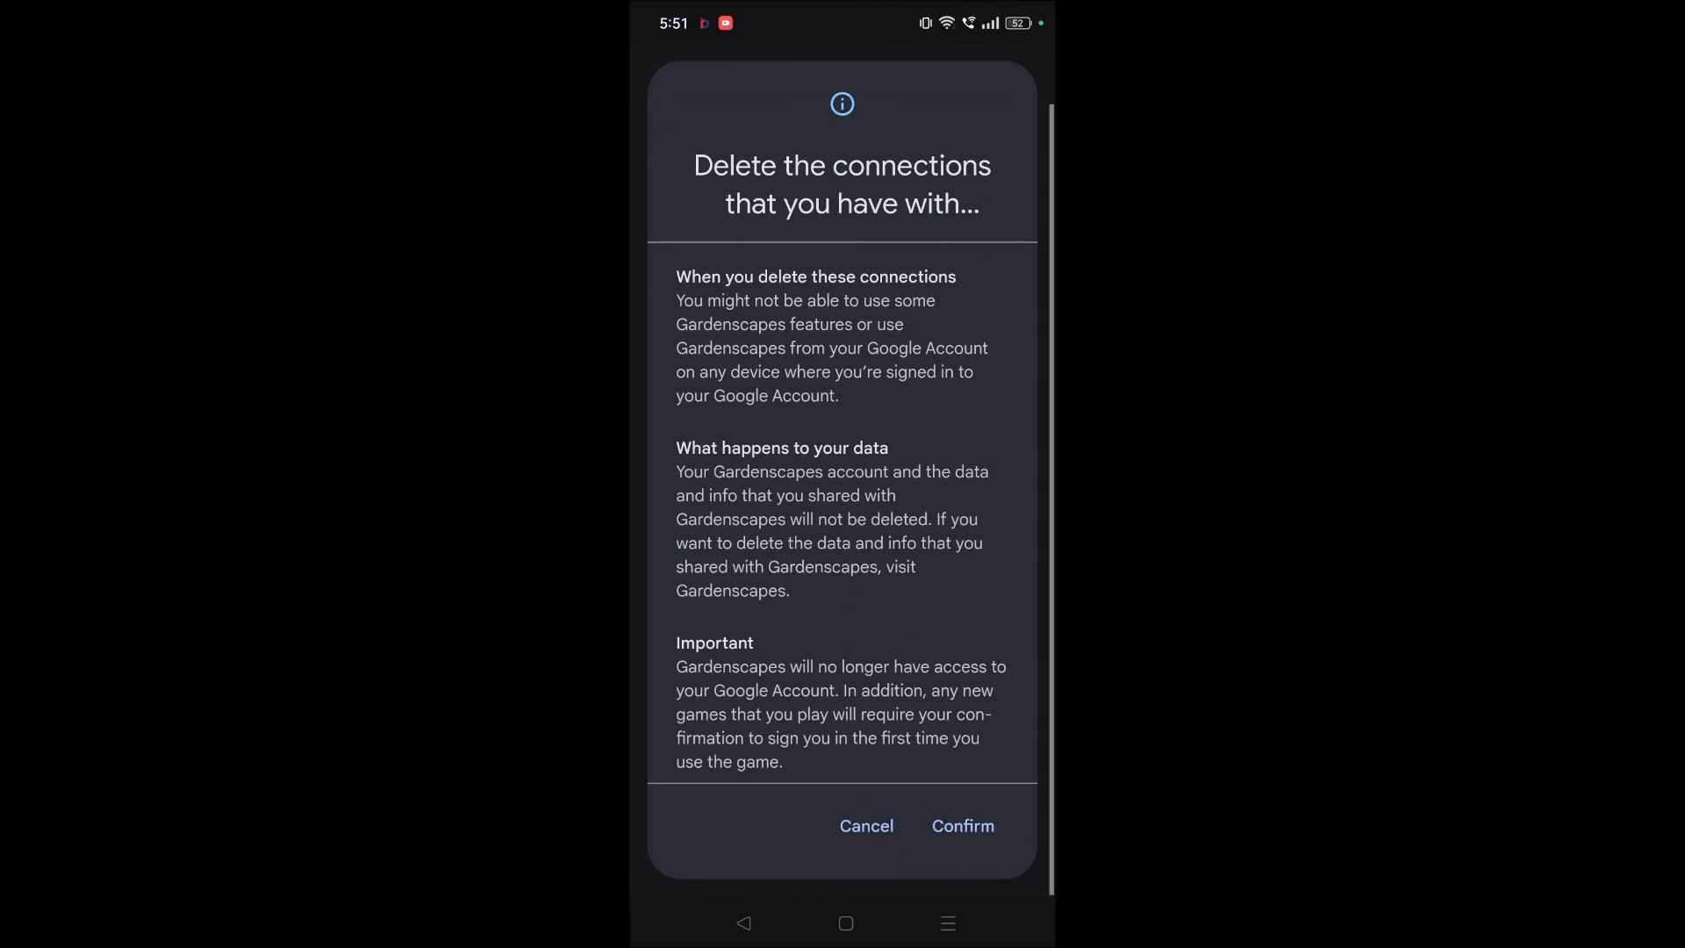
click(961, 825)
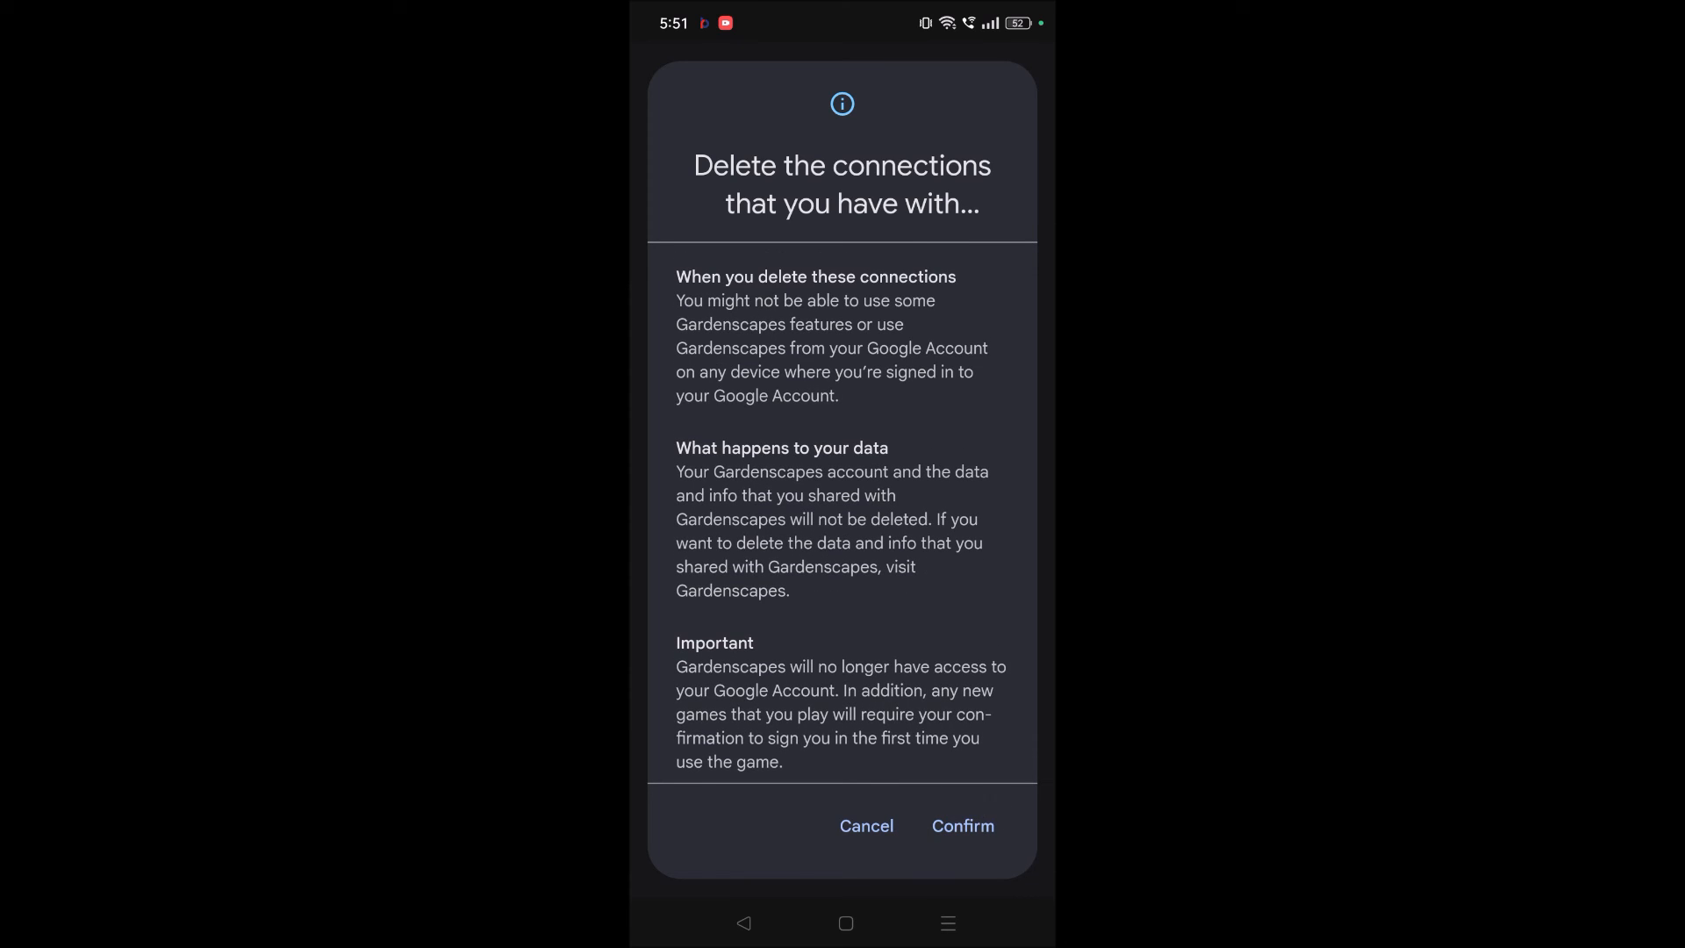
click(867, 825)
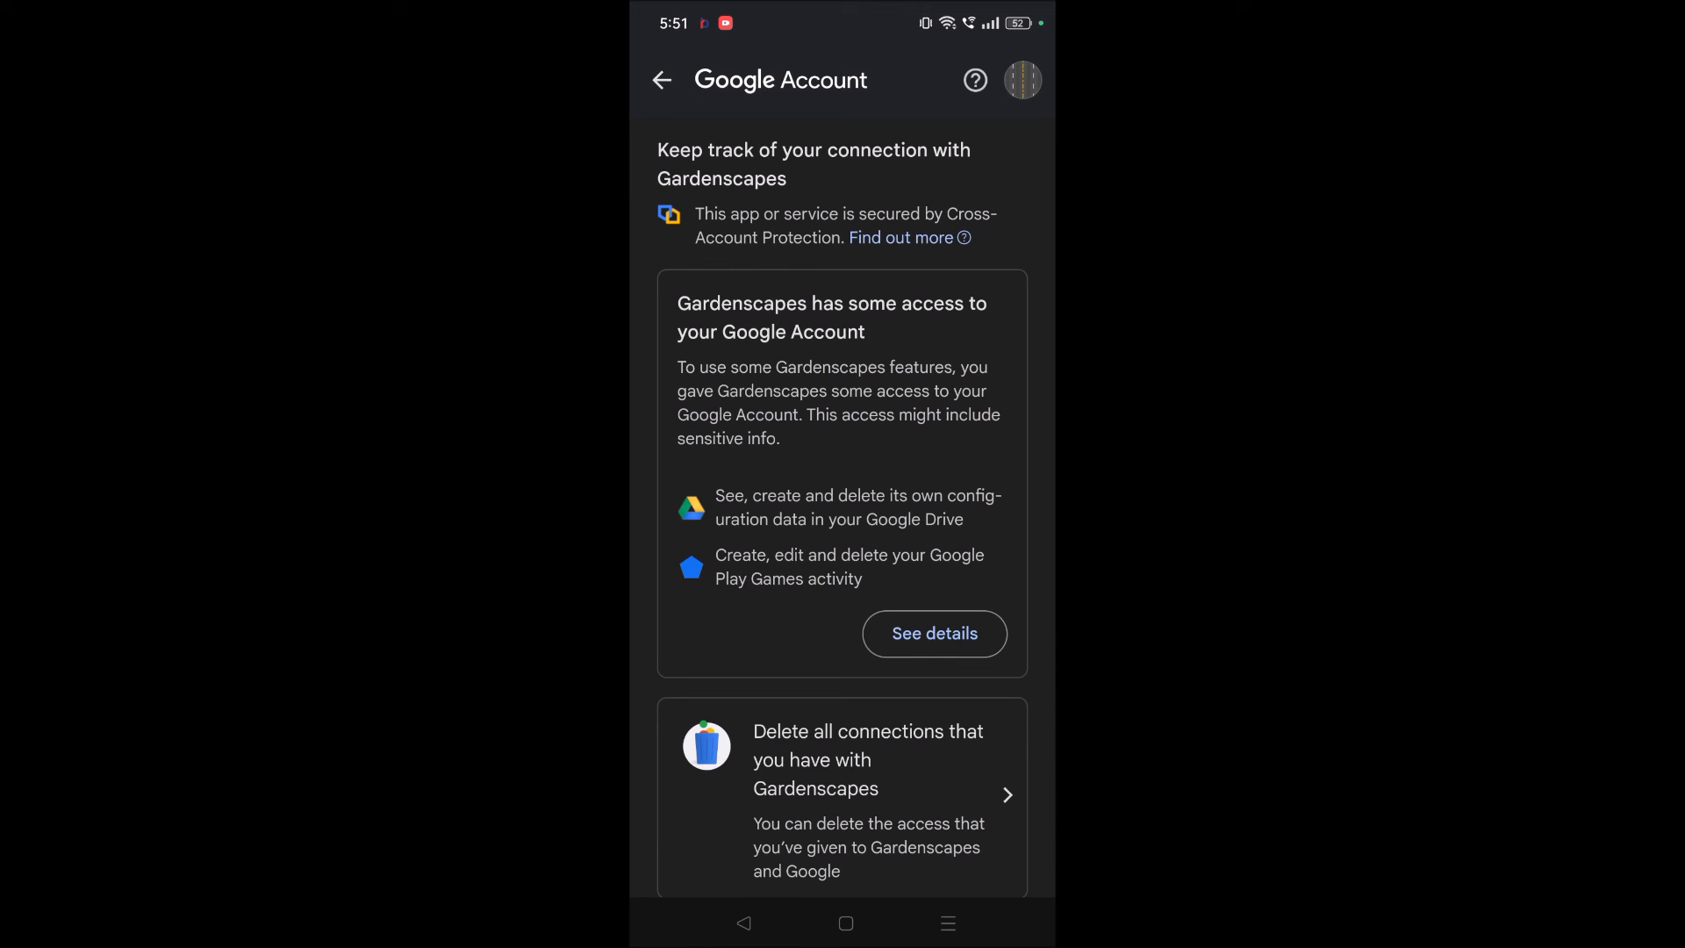
Go back to the third-party apps and services list
click(661, 79)
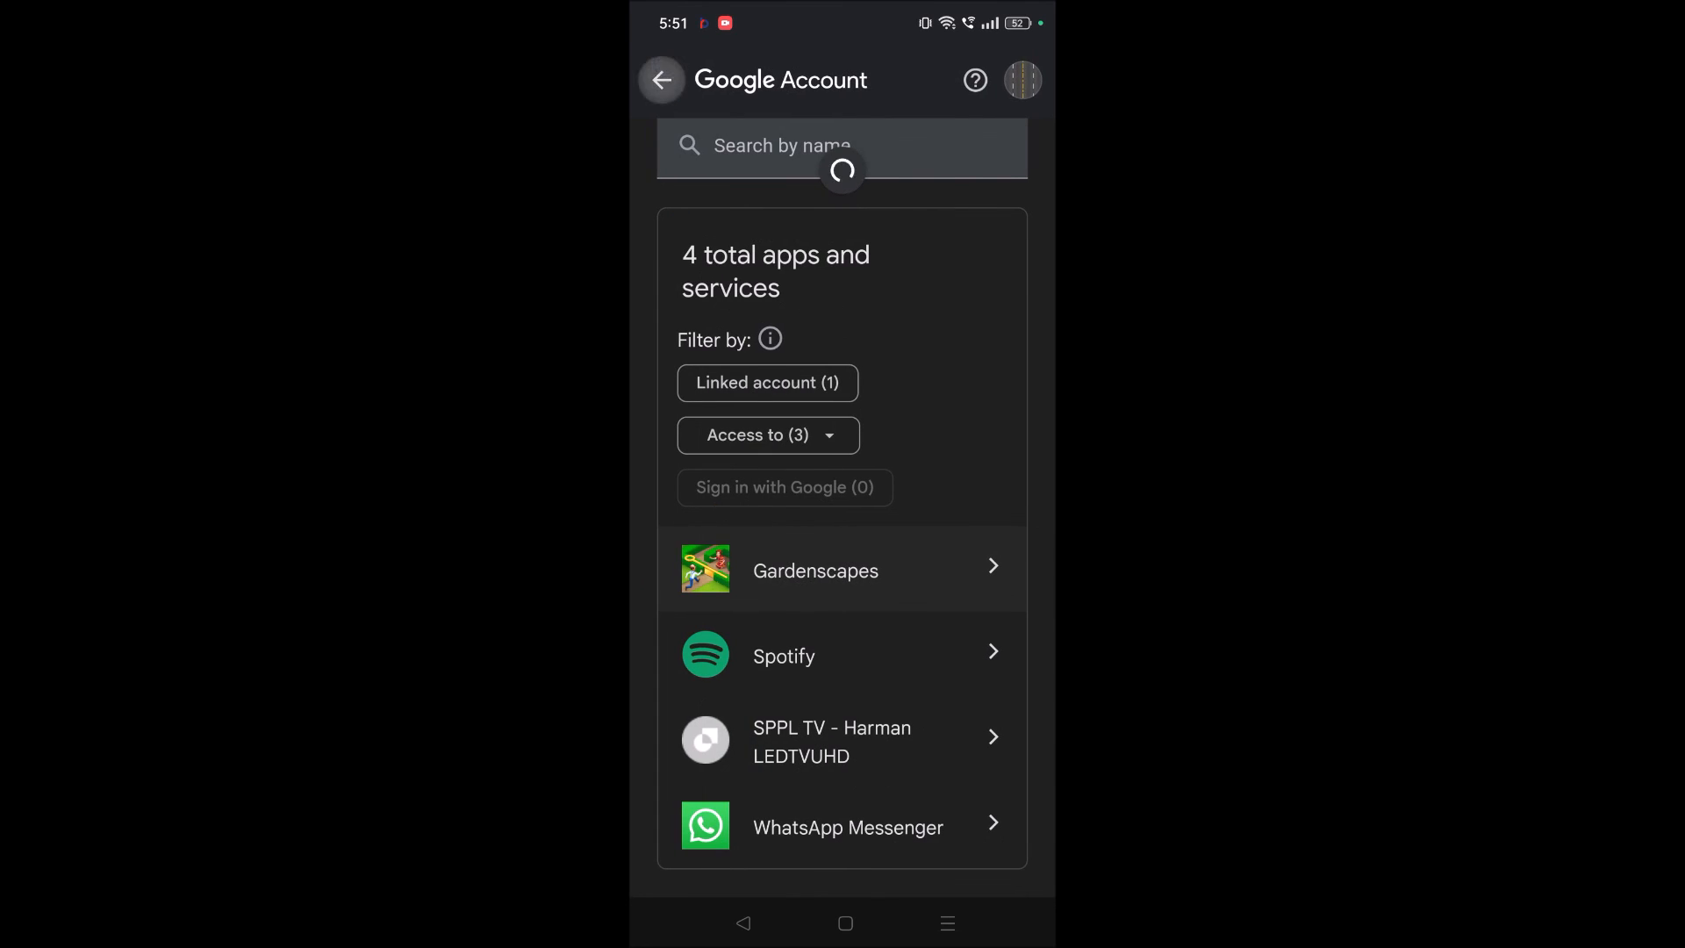